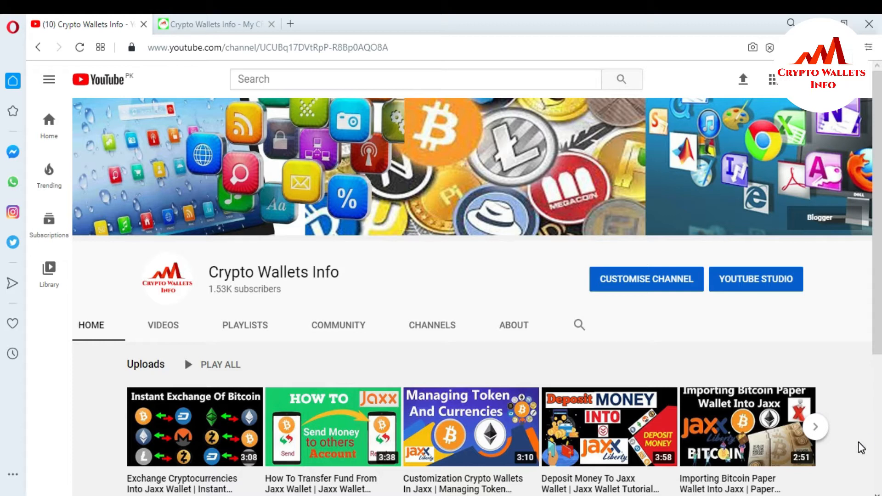
- Search Google for 'jaxx wallet' using the earlier search suggestion
left_click(217, 23)
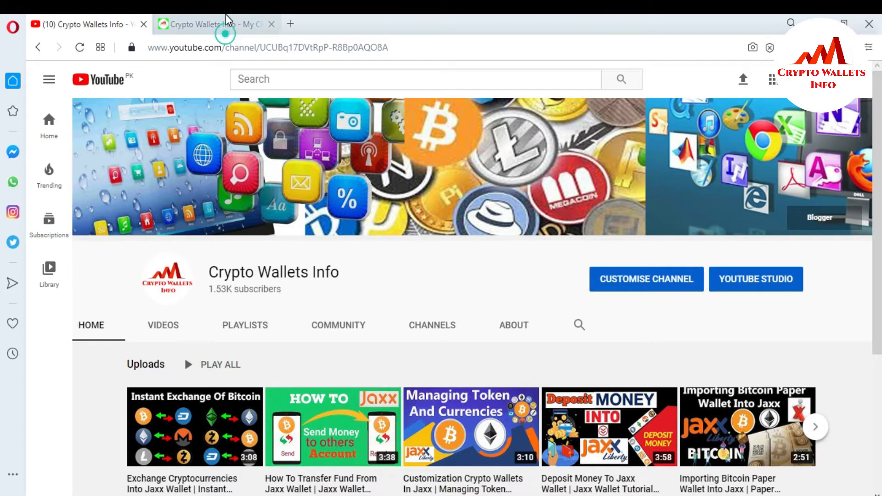
left_click(208, 24)
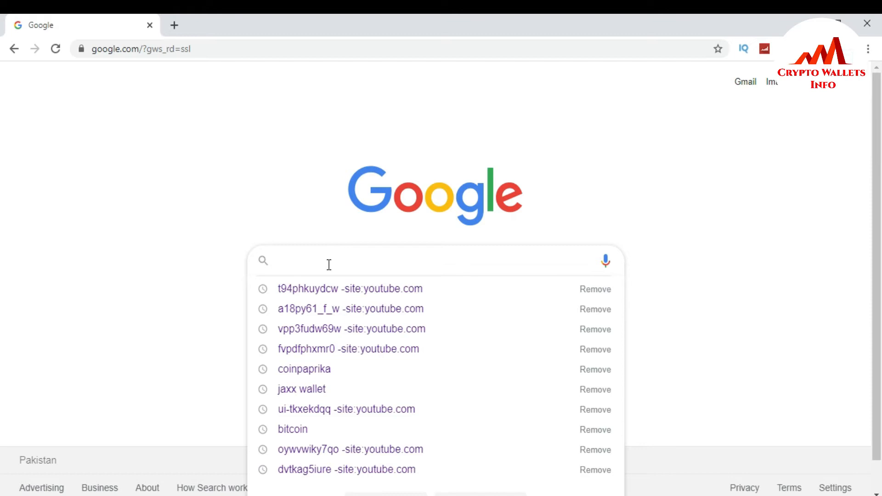
type("j")
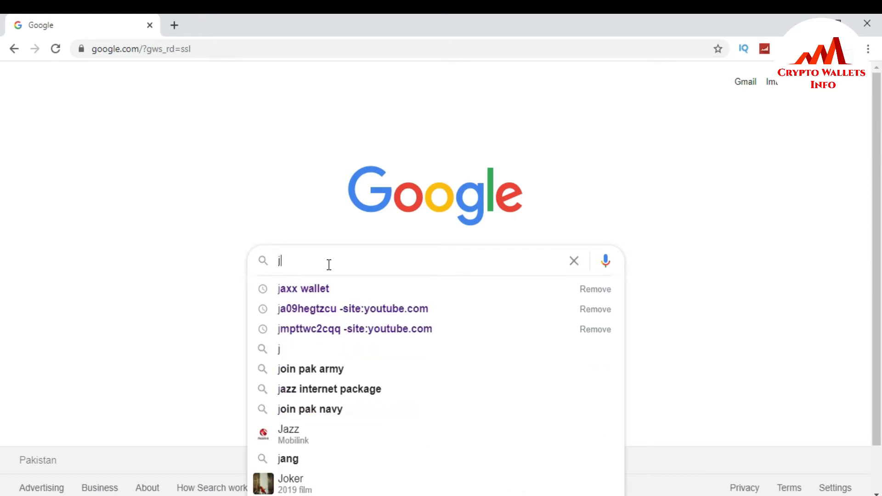
left_click(302, 288)
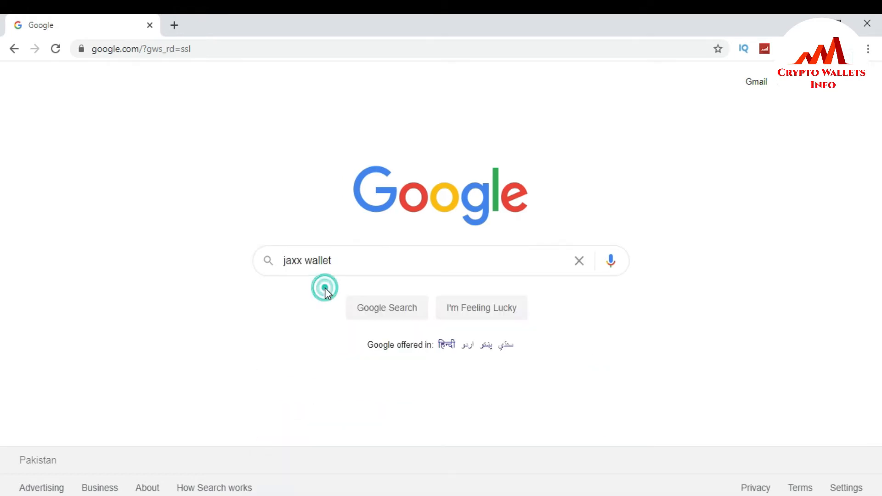
left_click(387, 308)
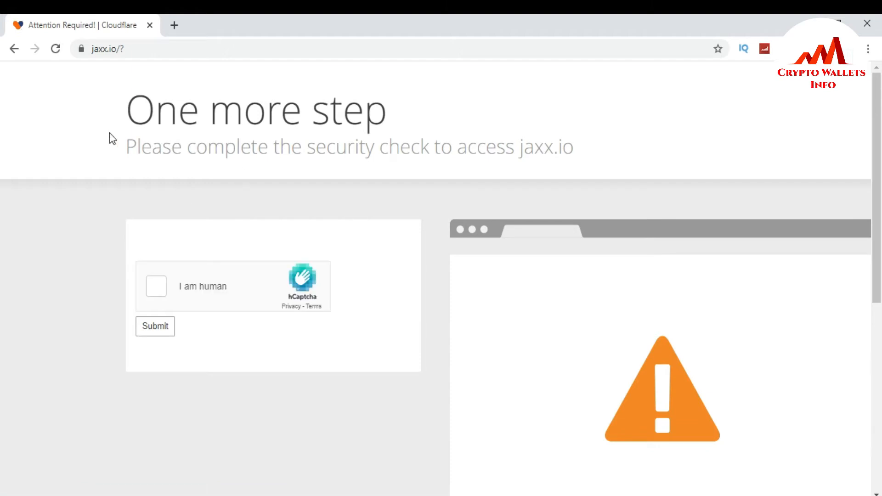
- Start the hCaptcha 'I am human' check and select the car images on the first page
left_click(156, 287)
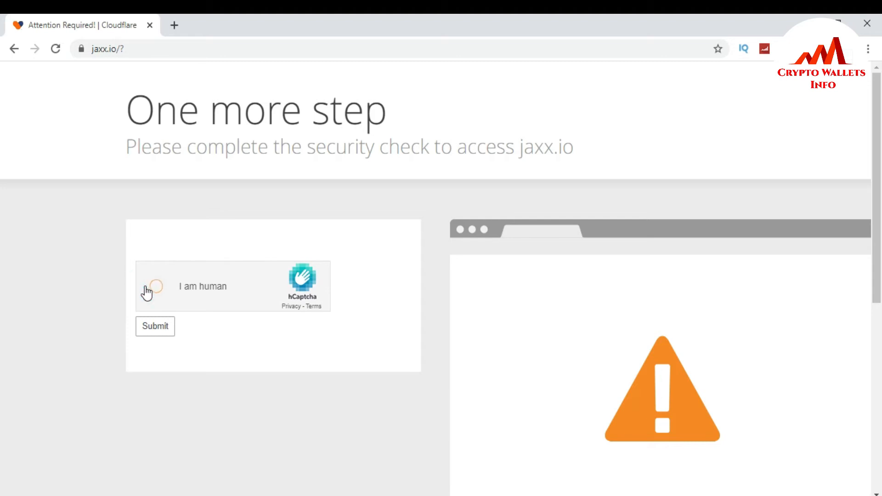
left_click(153, 286)
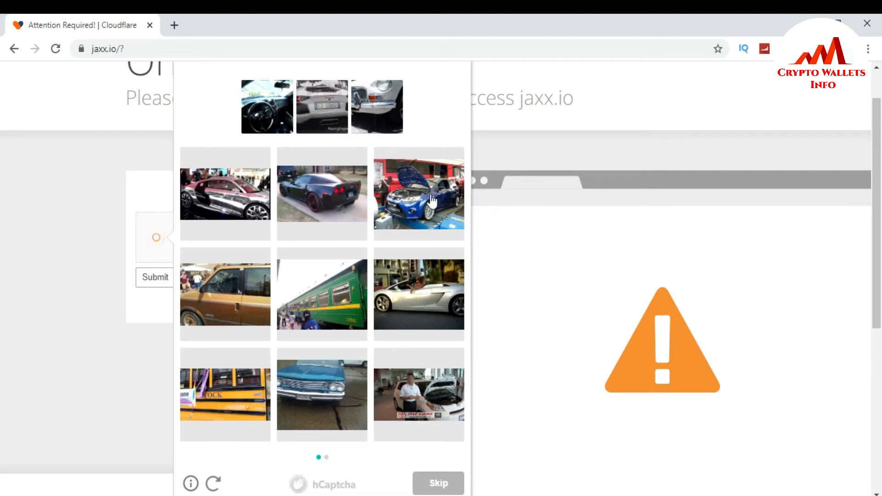
left_click(419, 194)
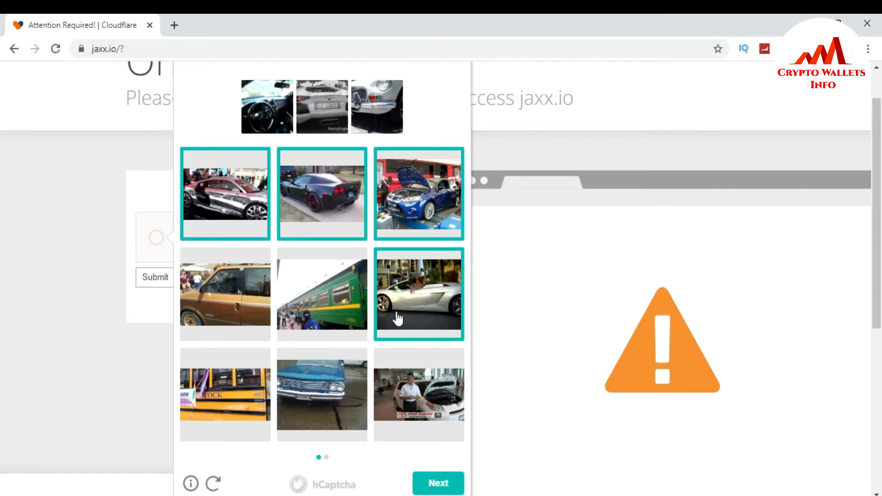
left_click(321, 394)
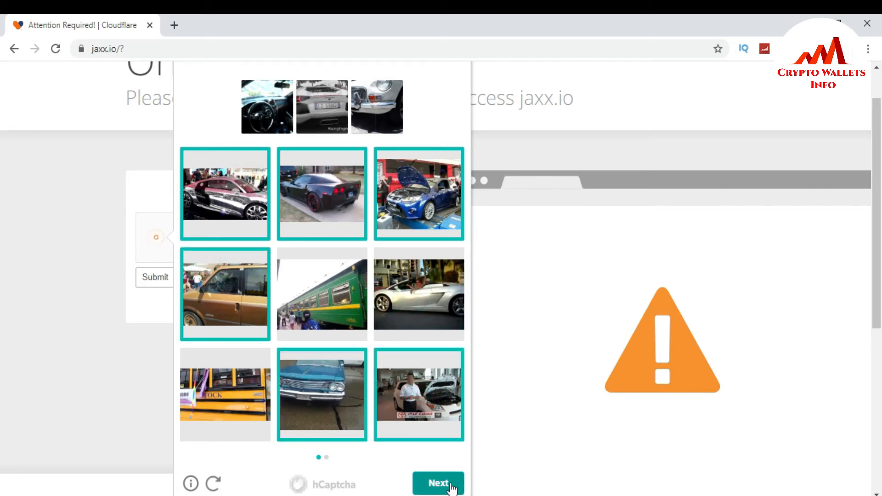
left_click(439, 483)
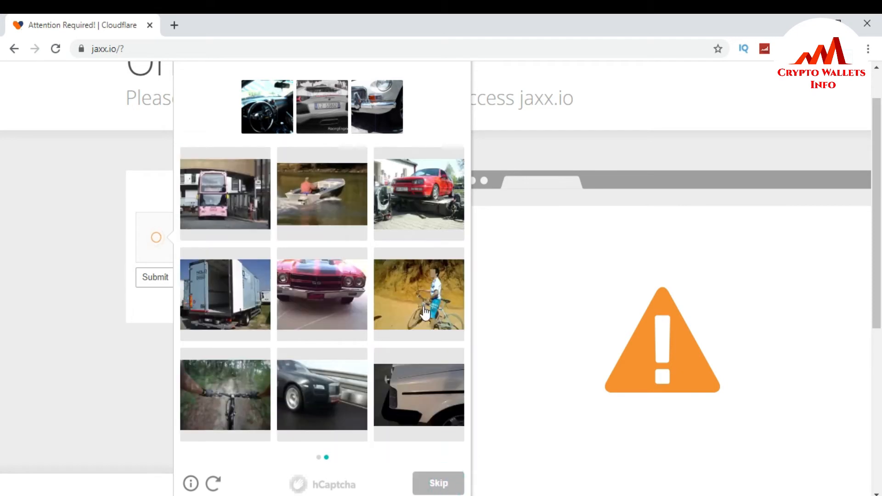
- Select the car images on the second page and submit the challenge to reach jaxx.io
left_click(322, 293)
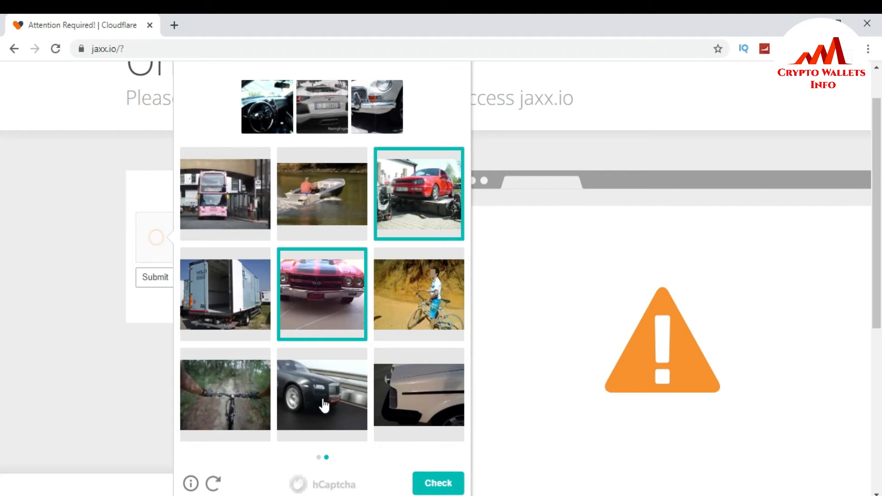
left_click(419, 394)
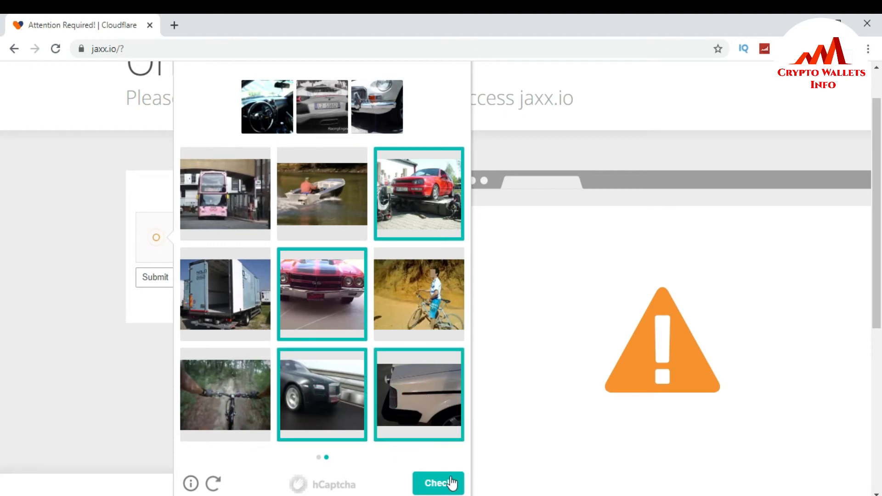
left_click(438, 483)
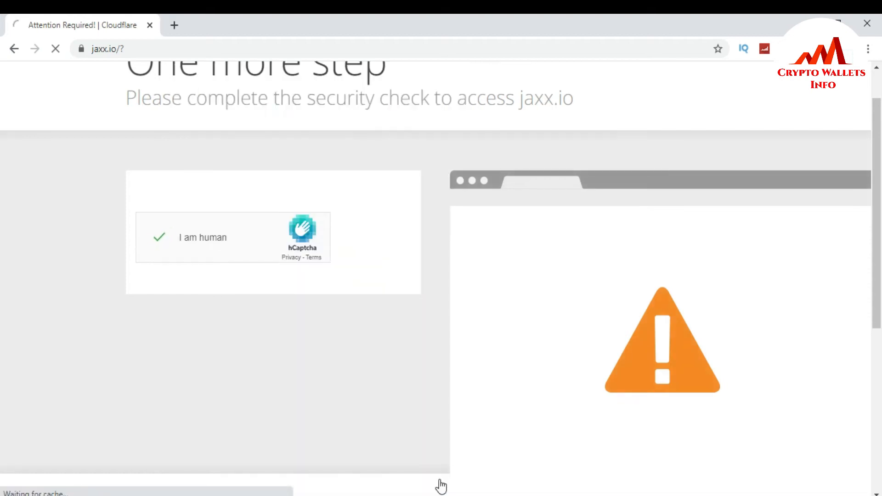
left_click(159, 237)
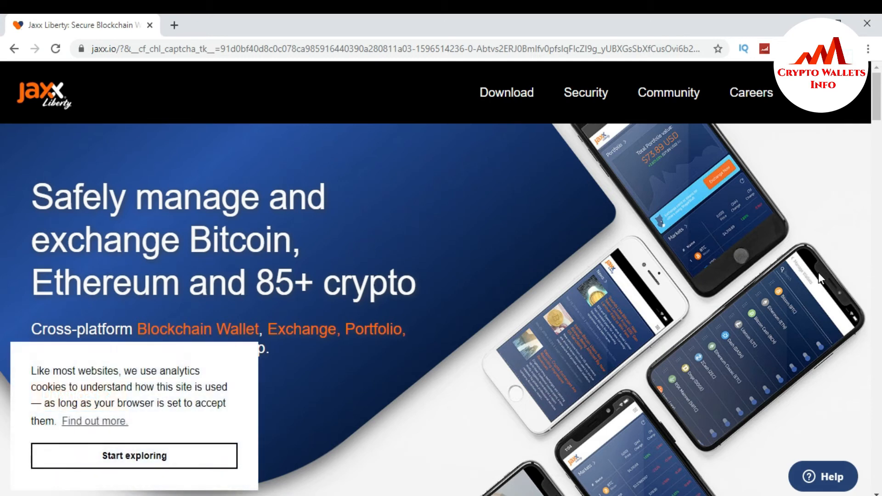
mouse_move(506, 92)
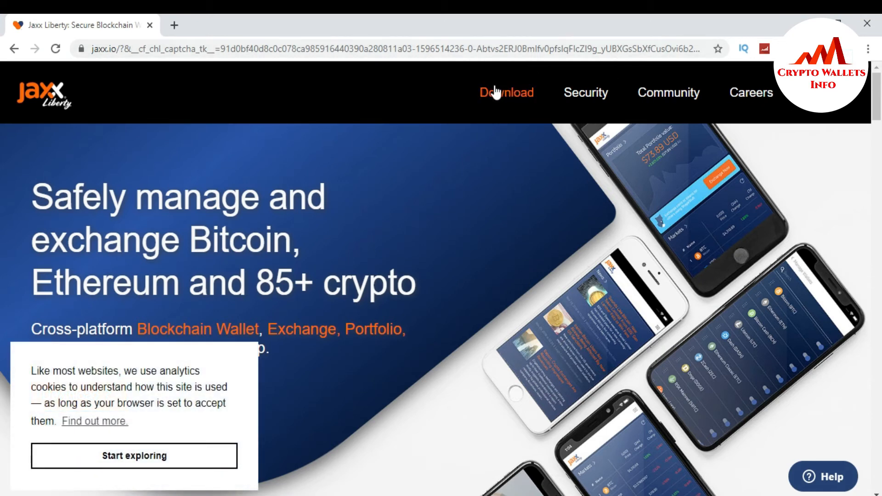
- Go to the Jaxx downloads page and follow the Chrome Web Store badge to the extension listing
left_click(505, 92)
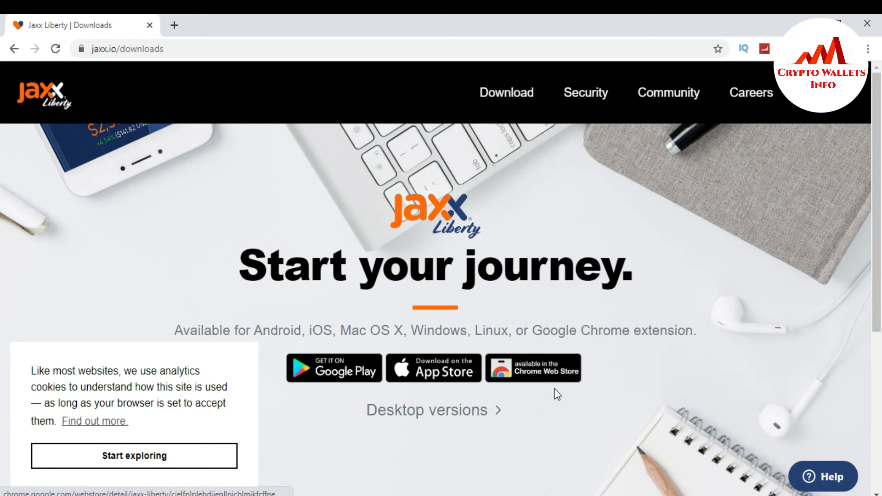
mouse_move(571, 389)
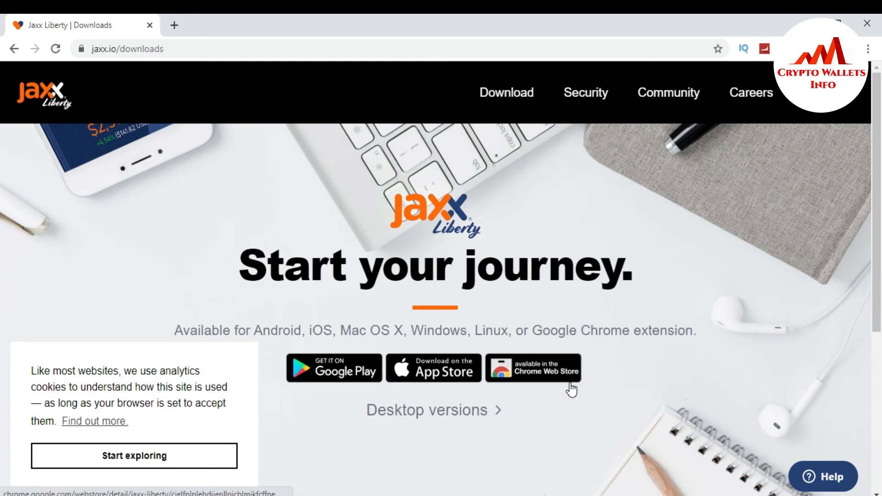
left_click(533, 368)
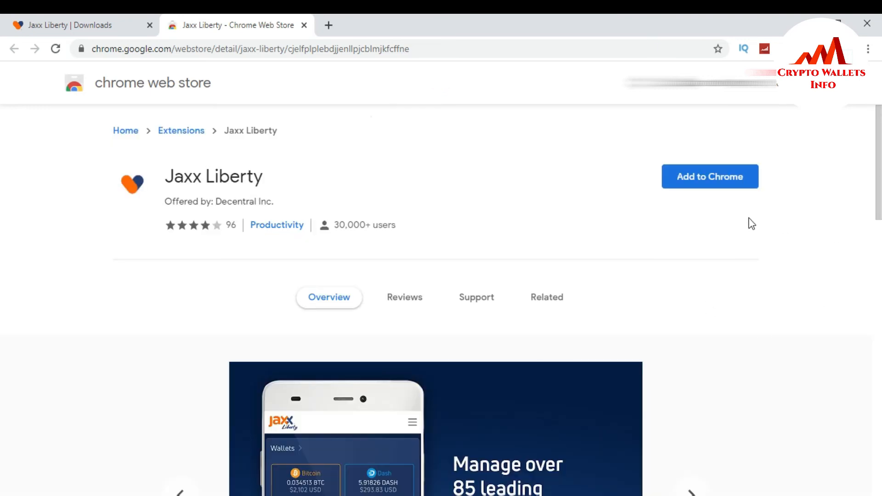
mouse_move(364, 202)
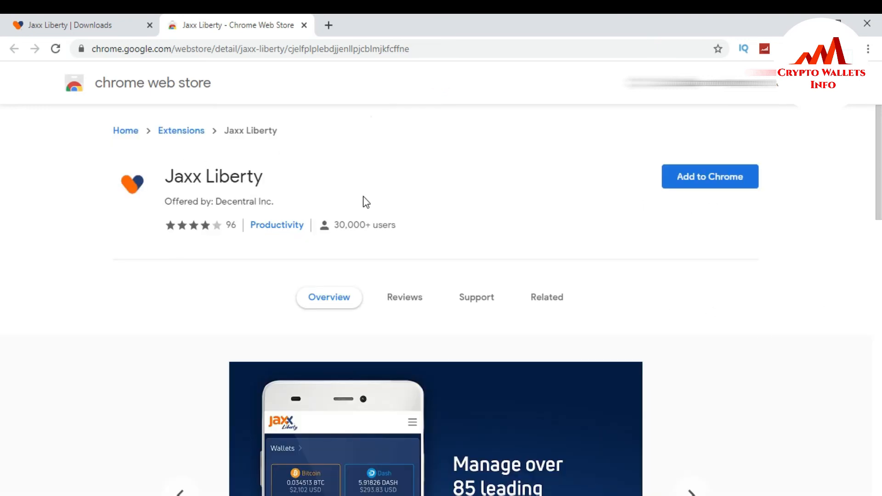
mouse_move(667, 229)
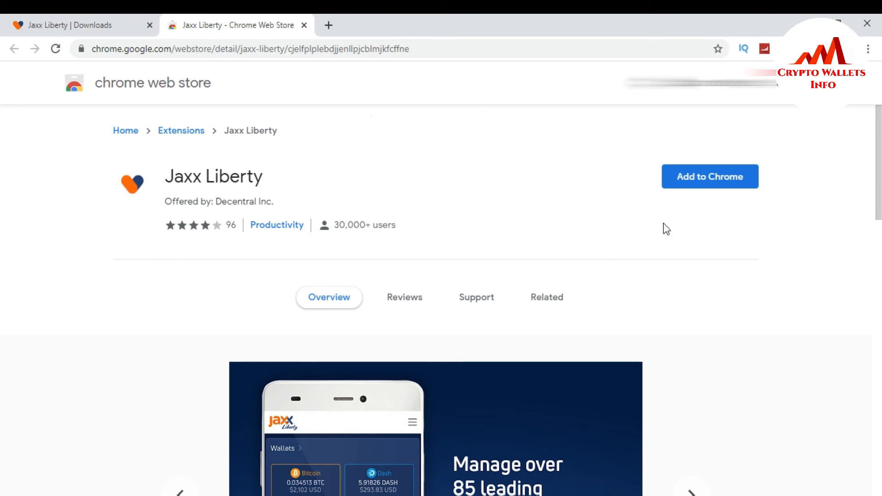
- Add Jaxx Liberty to Chrome, approve its permissions, and open the downloaded .crx file
left_click(709, 176)
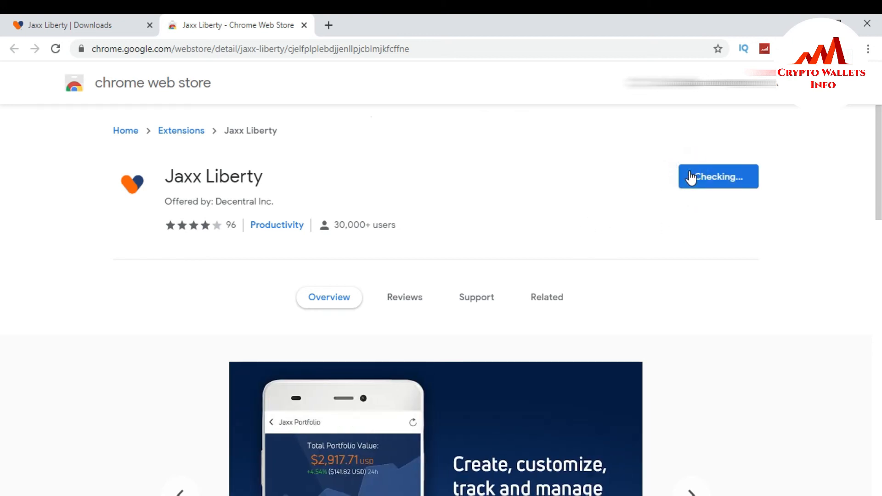
left_click(717, 176)
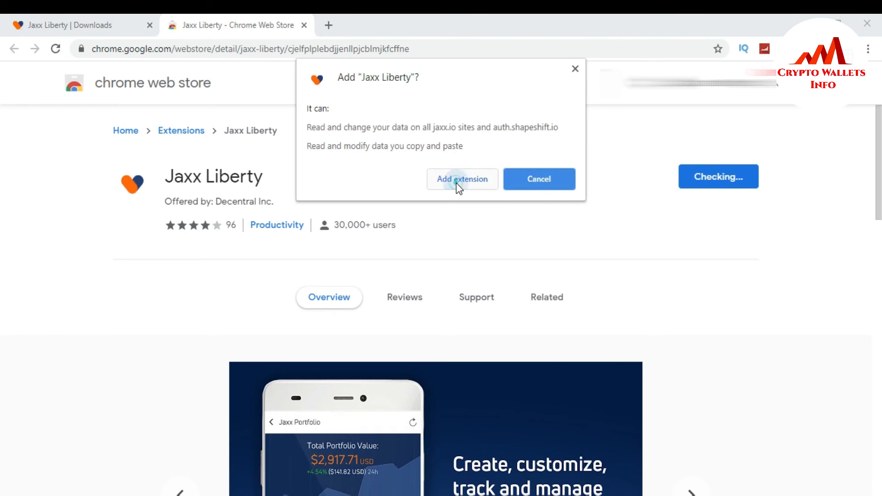
left_click(461, 179)
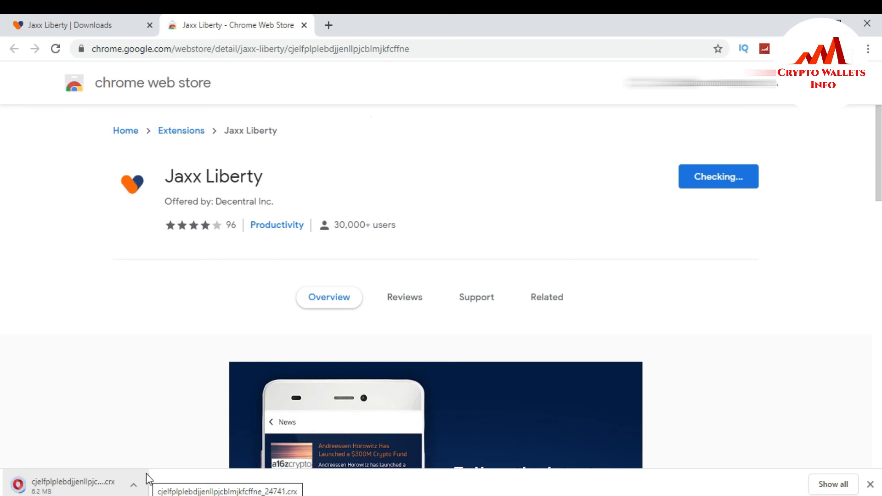
left_click(545, 297)
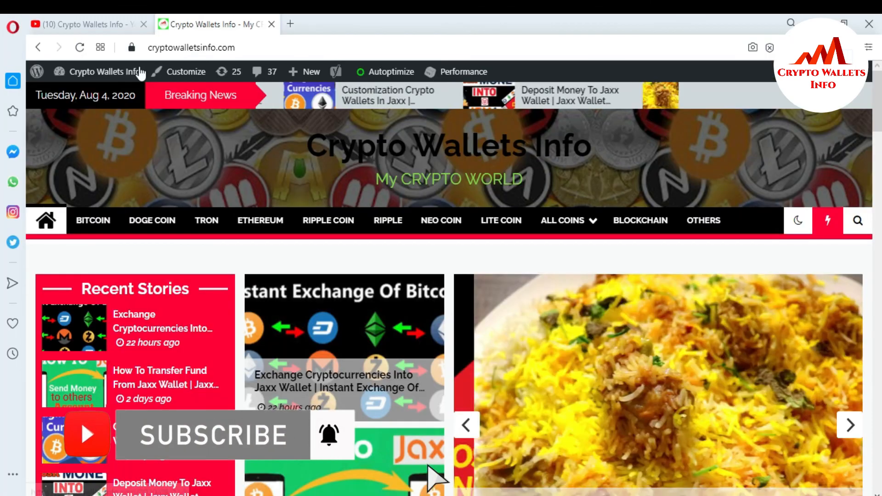
left_click(85, 24)
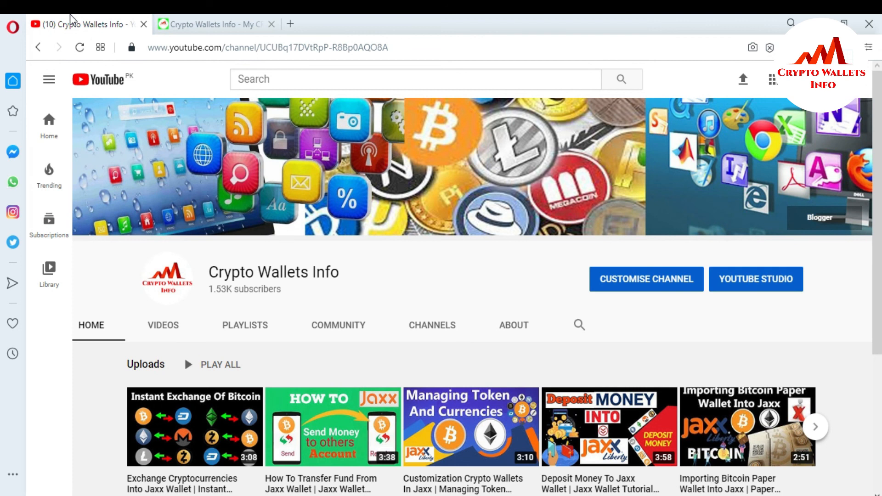
left_click(212, 23)
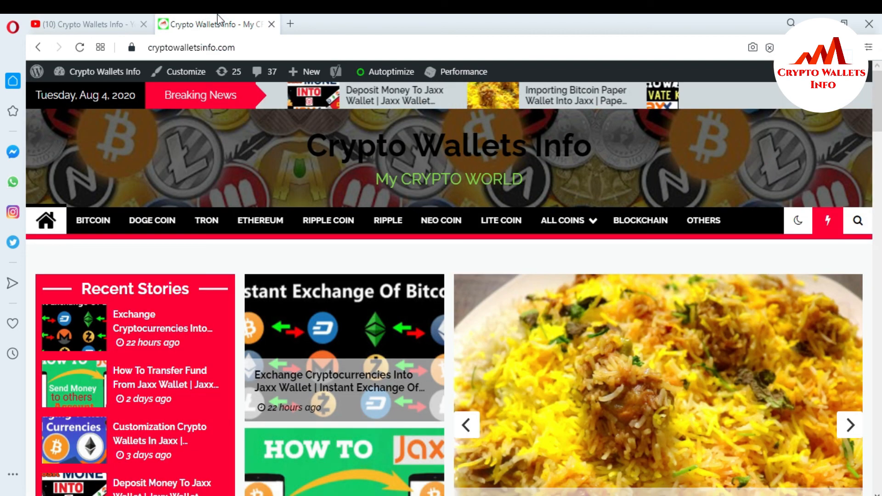